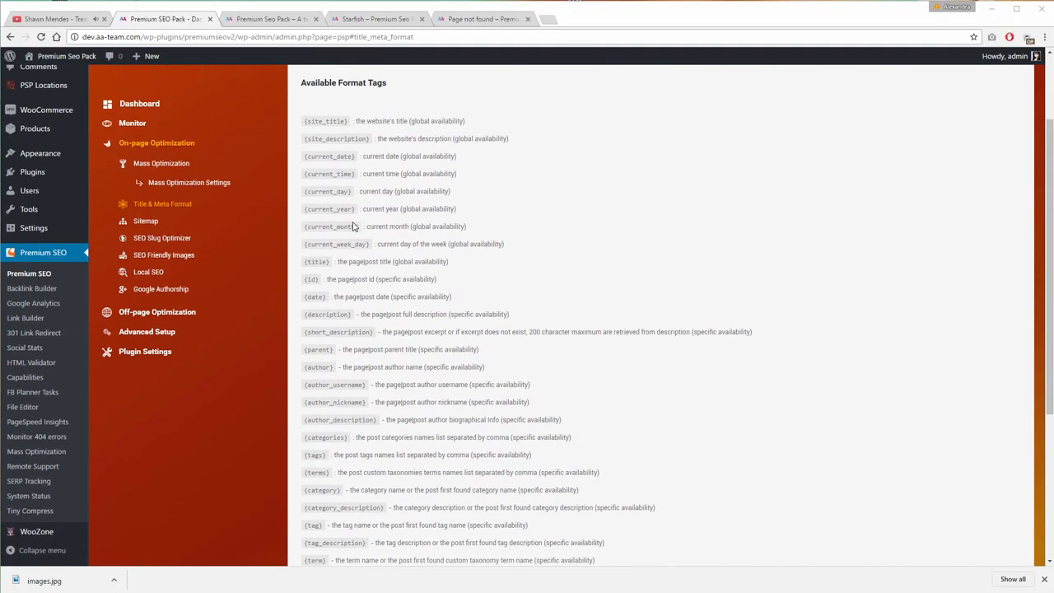
Show the Title Format settings with Force Title Meta tag using the wp_title WordPress hook
scroll(up, 3)
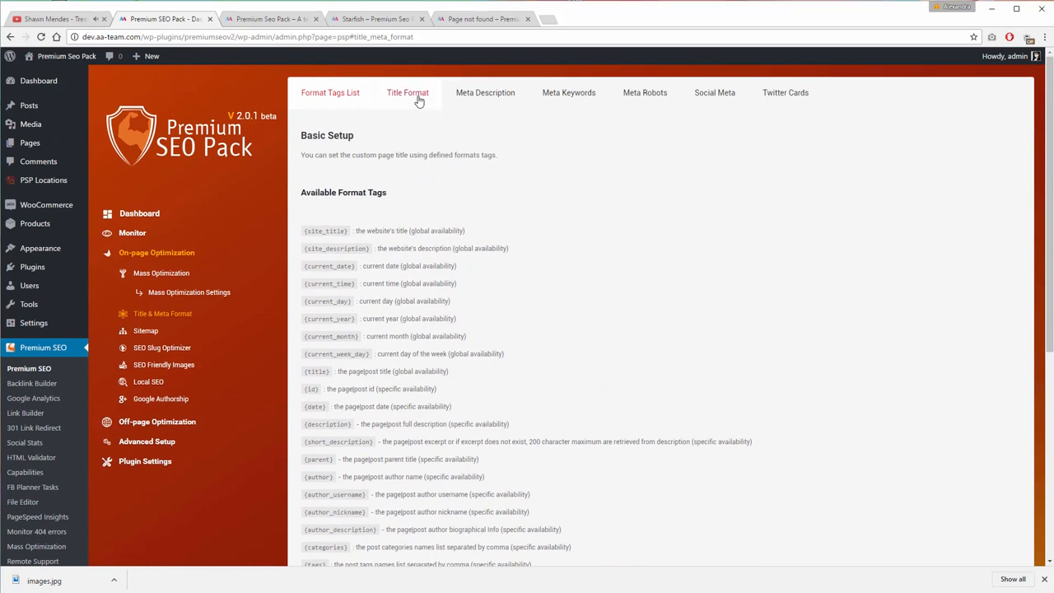
click(408, 92)
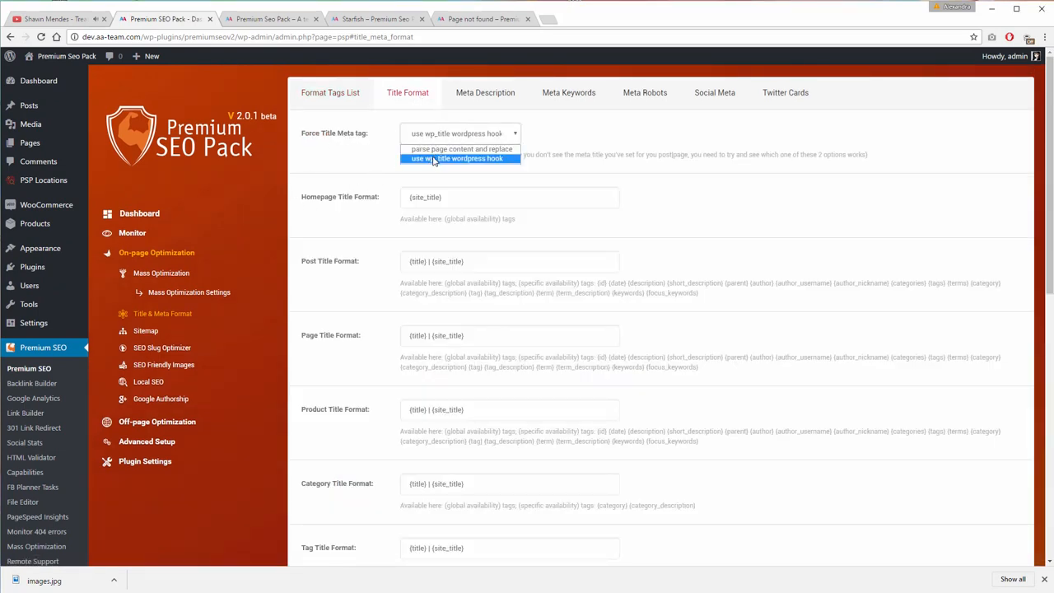
click(458, 158)
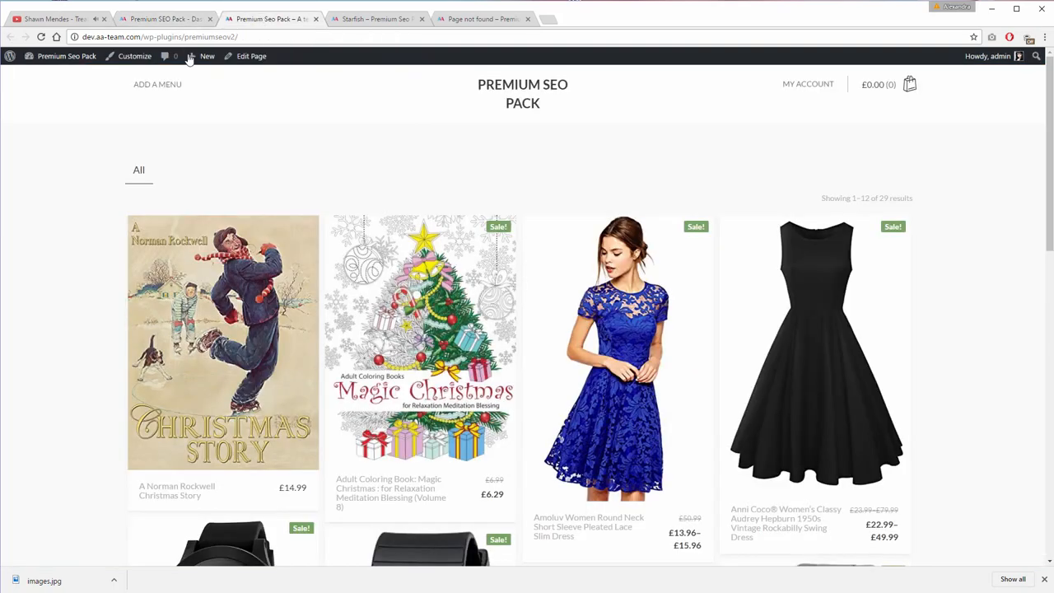
mouse_move(265, 23)
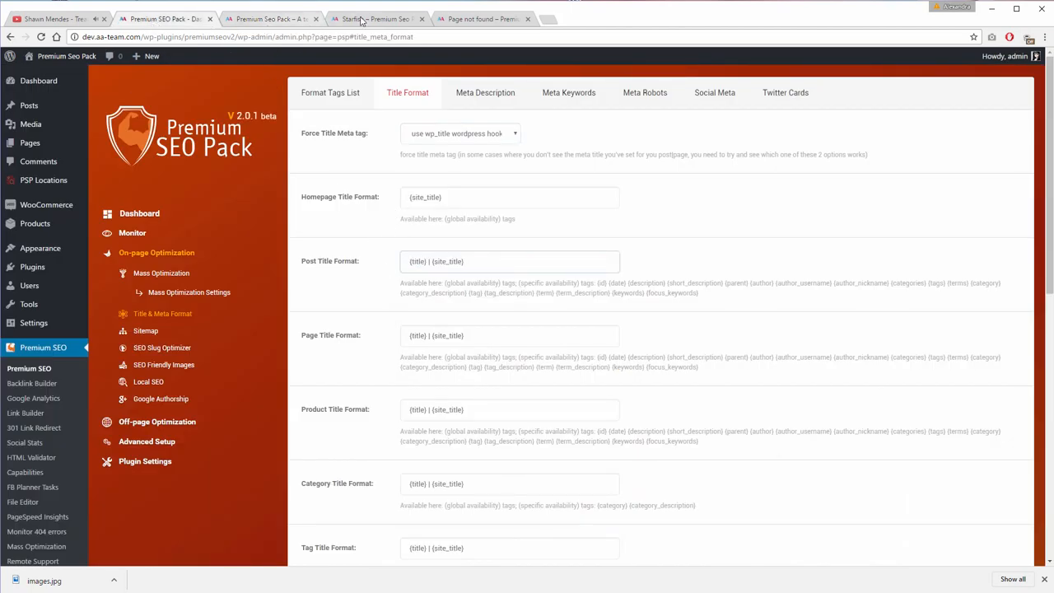
click(375, 18)
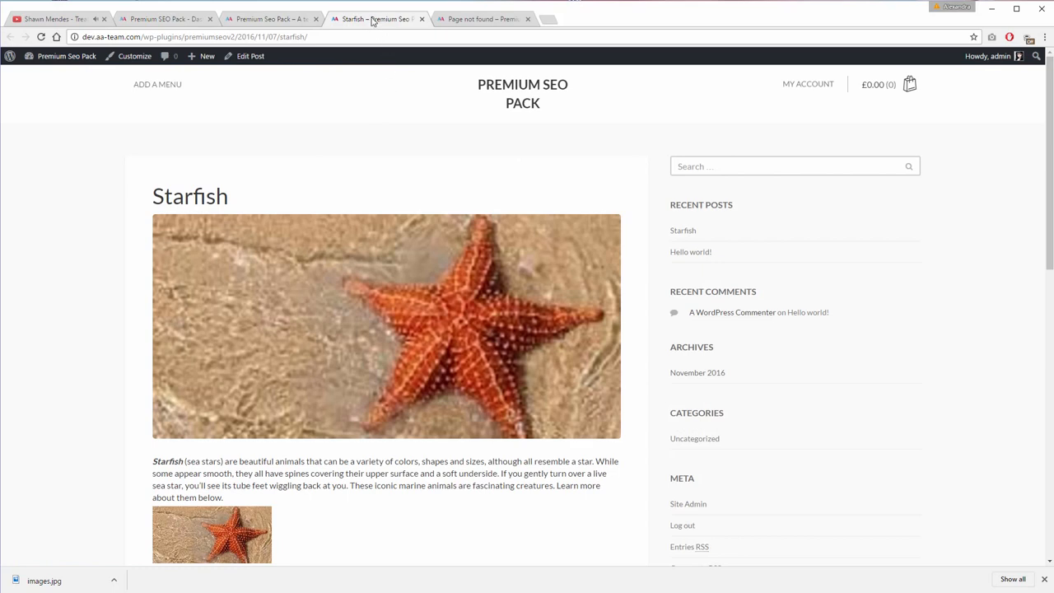
mouse_move(376, 18)
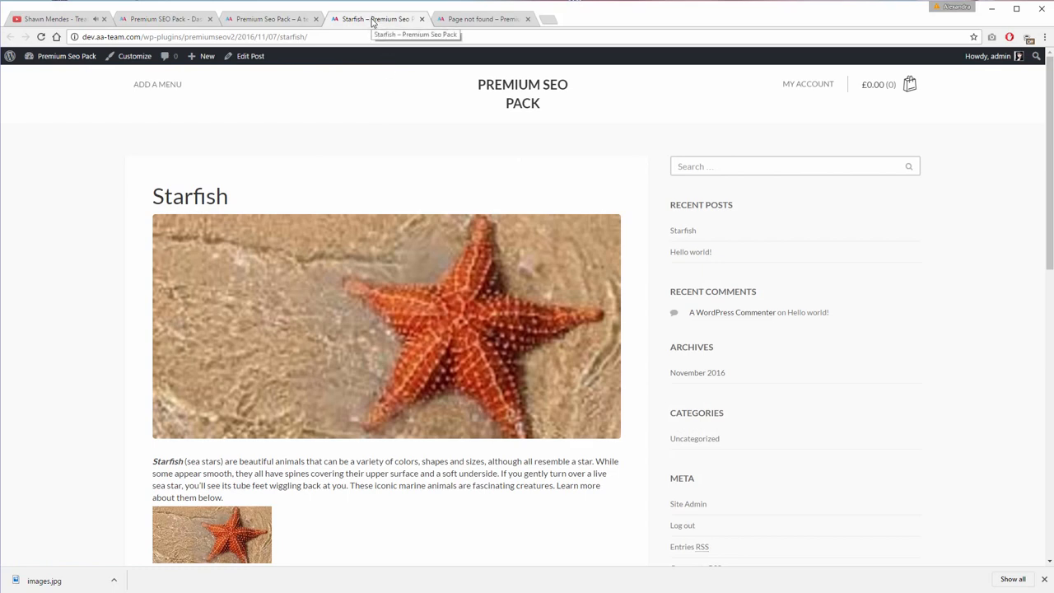
click(164, 19)
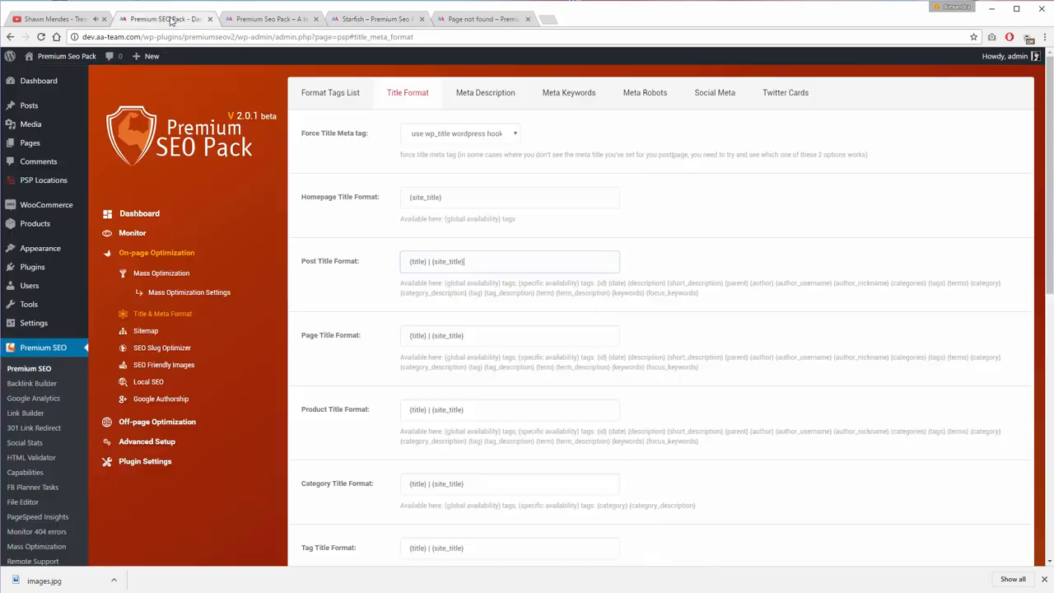
Review the Title Format patterns, selecting the existing title format pattern
scroll(down, 3)
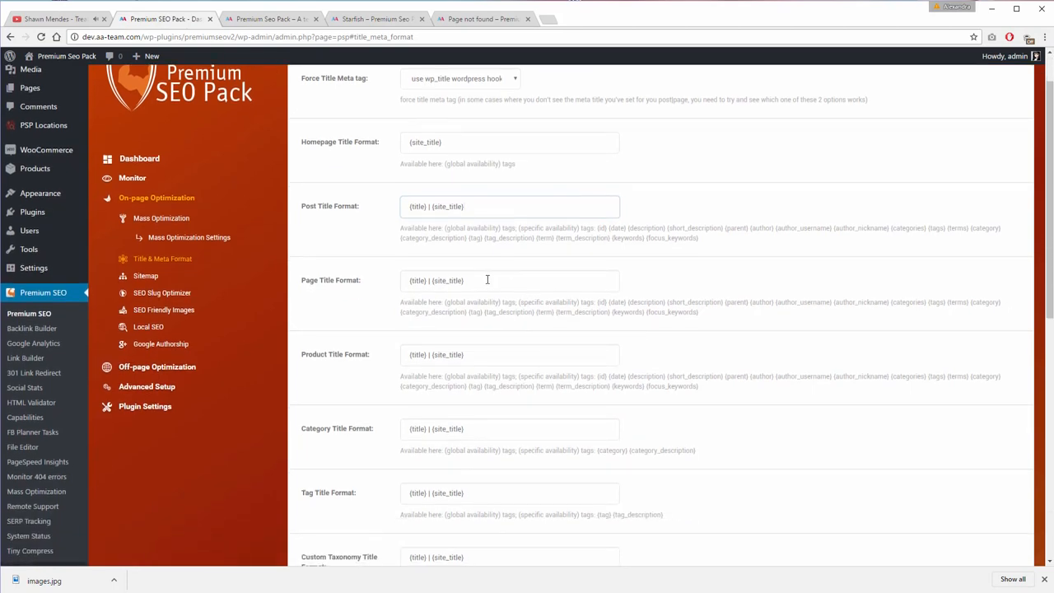
triple_click(511, 354)
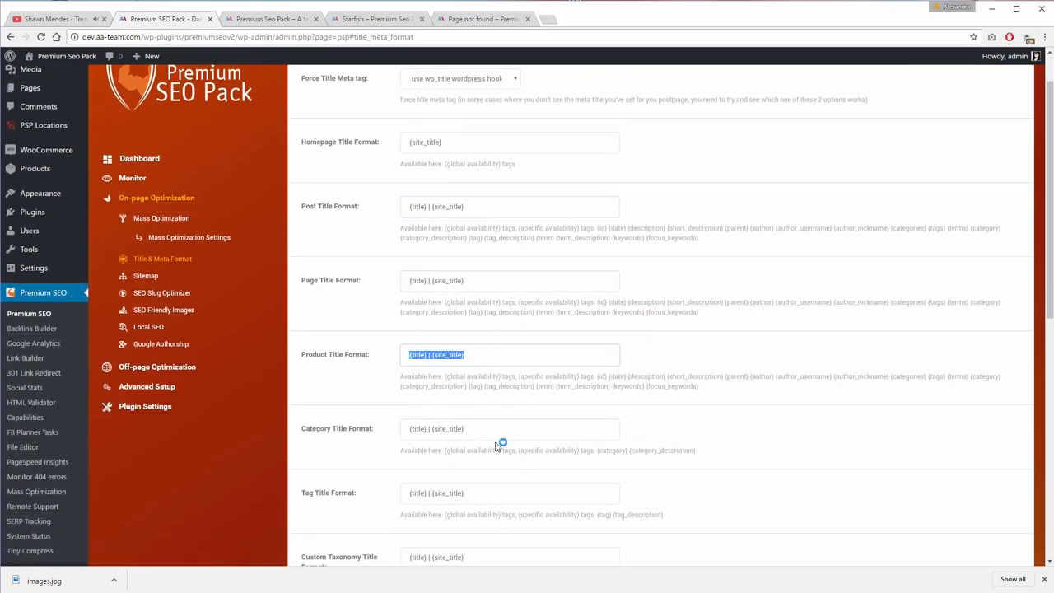
scroll(down, 3)
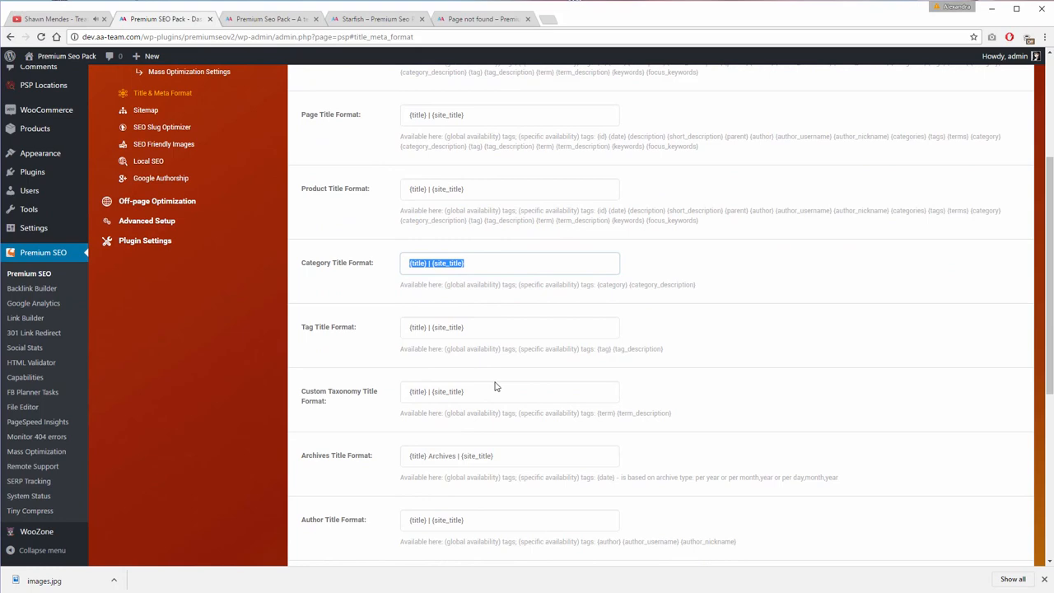
scroll(down, 3)
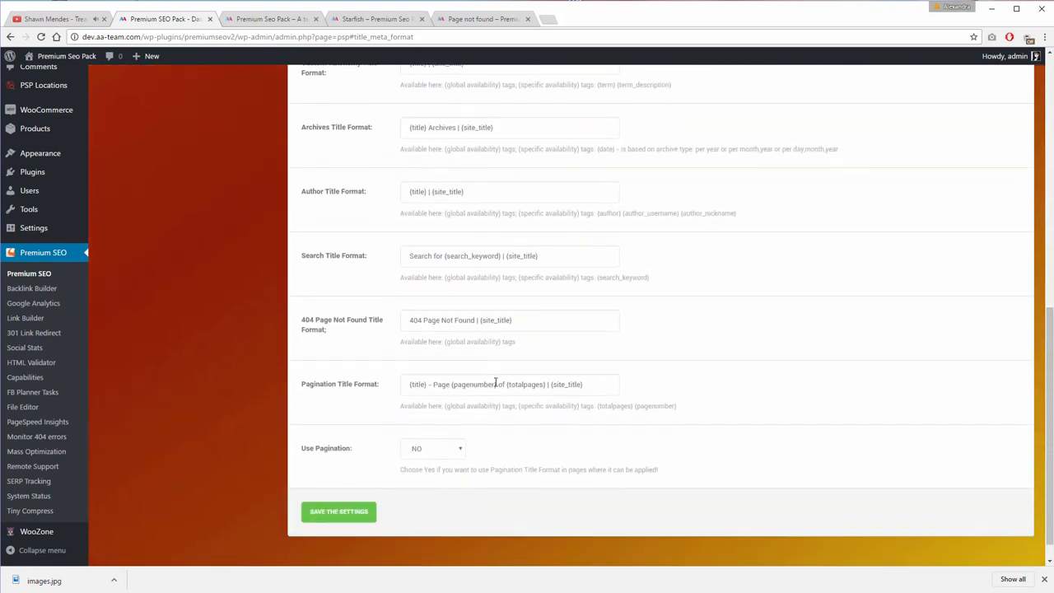
scroll(up, 3)
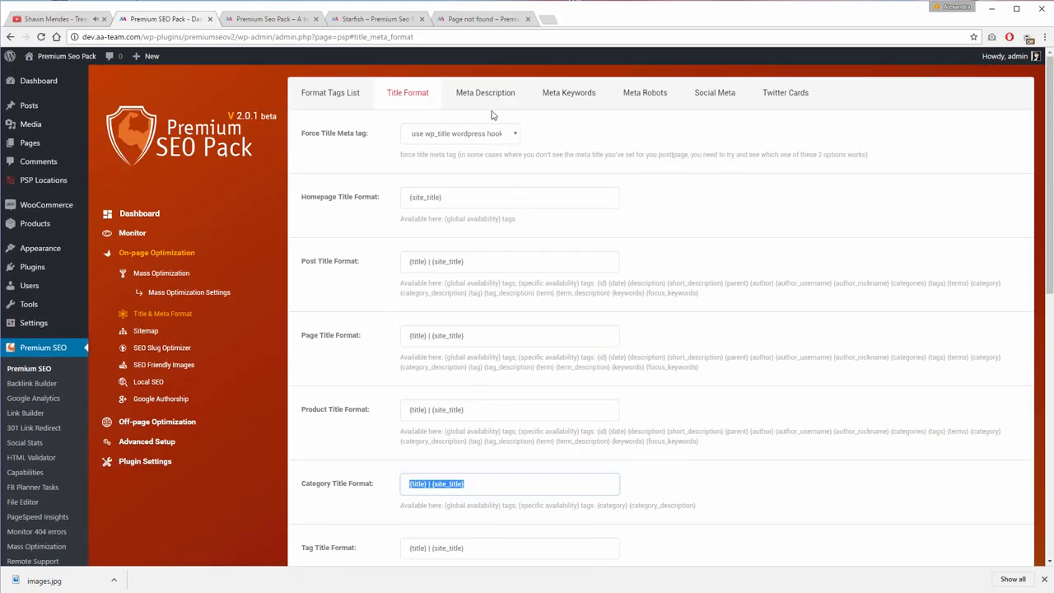
Review the Meta Description, Meta Keywords and Meta Robots settings, then Social Meta
click(484, 92)
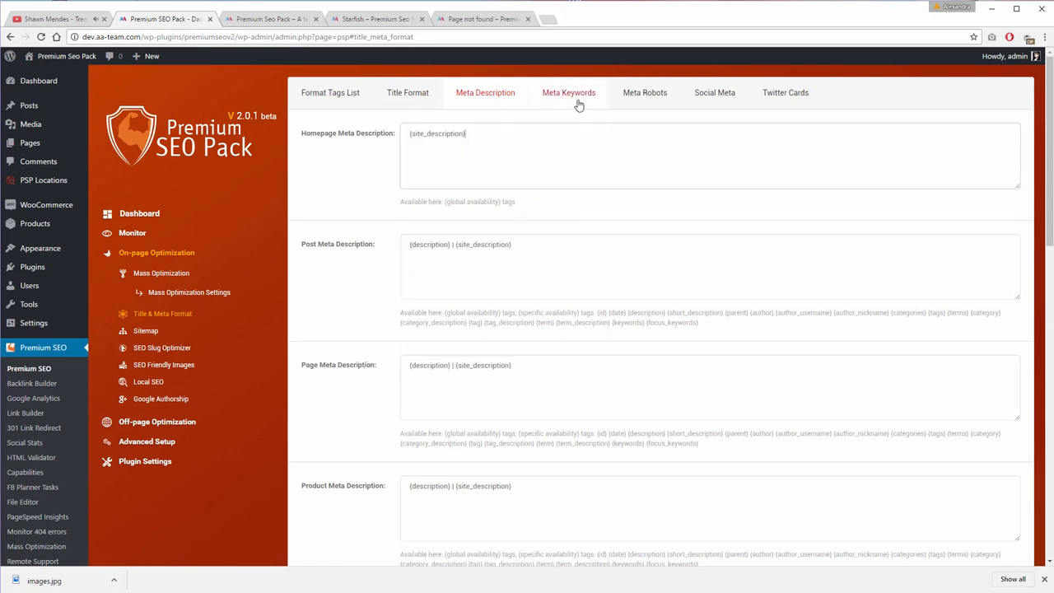
click(569, 92)
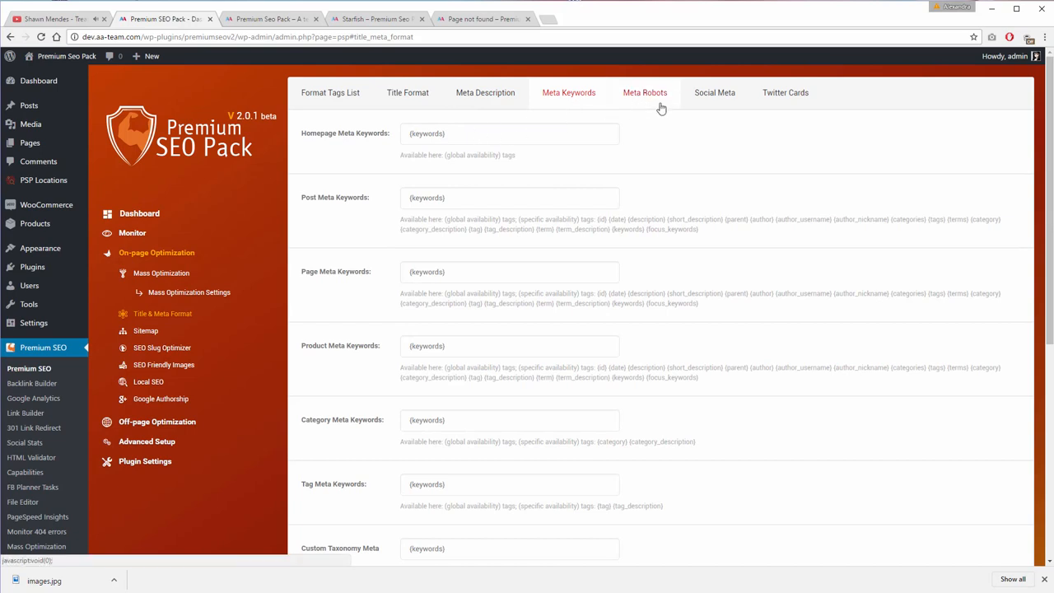
click(646, 92)
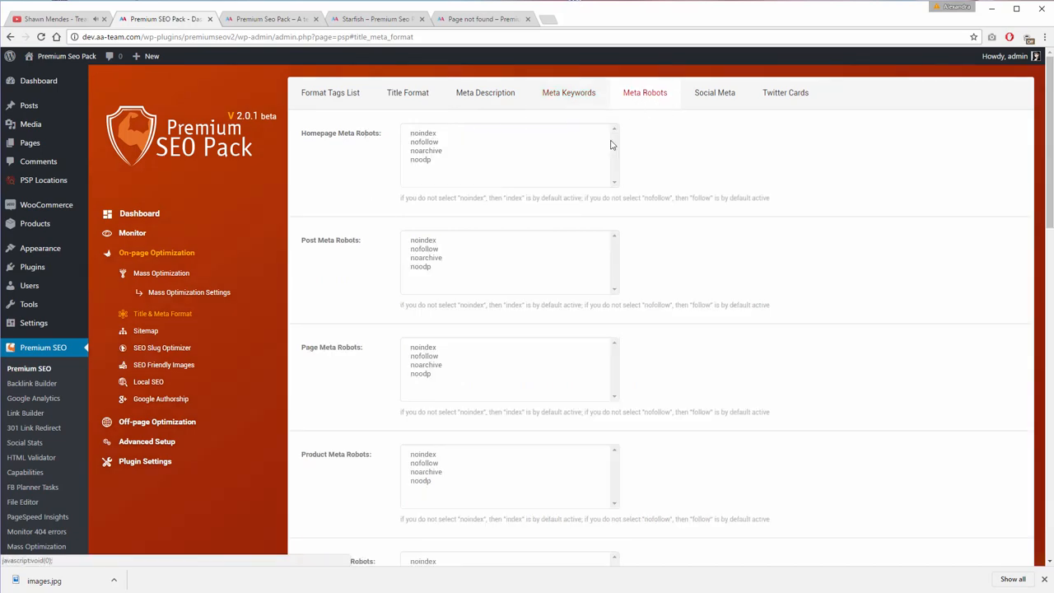
click(715, 92)
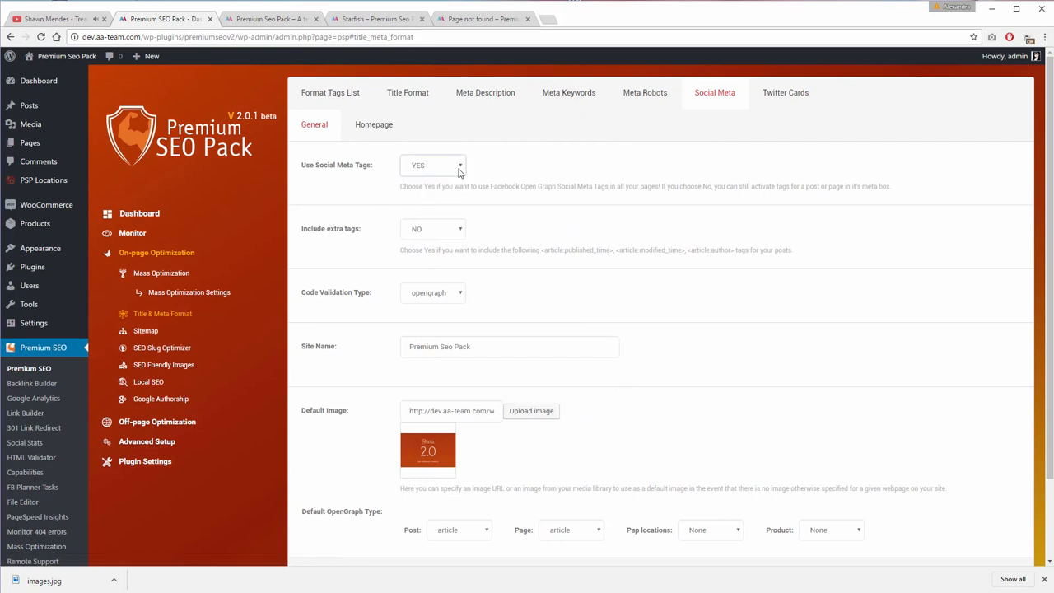
mouse_move(444, 445)
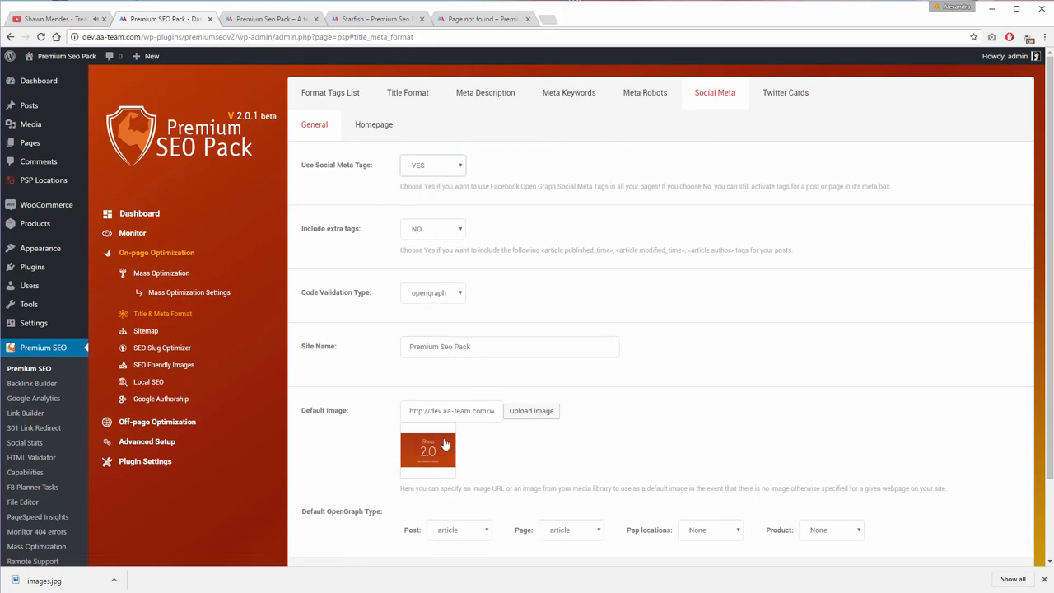
Show the Social Meta Homepage settings with title Premium Seo Pack and OpenGraph type Blog
click(373, 125)
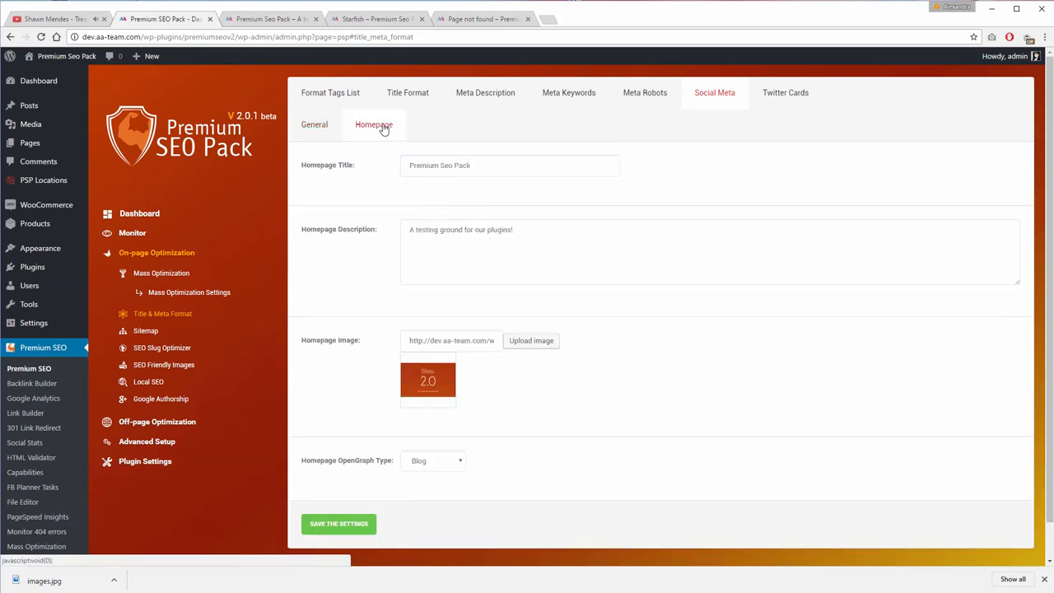
click(494, 234)
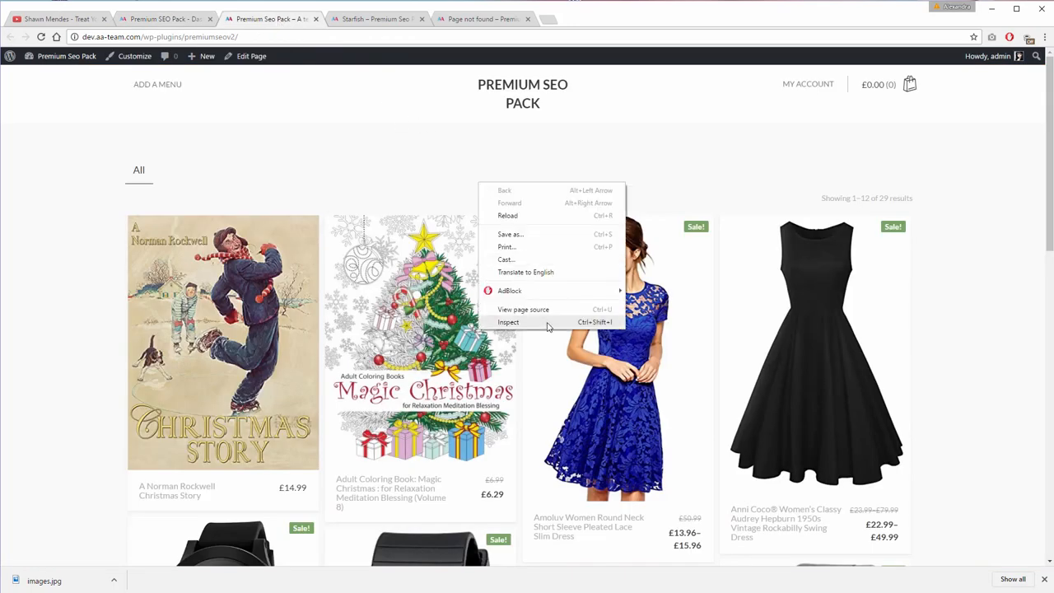
View the shop page source and highlight the generated og:image meta tag
click(524, 310)
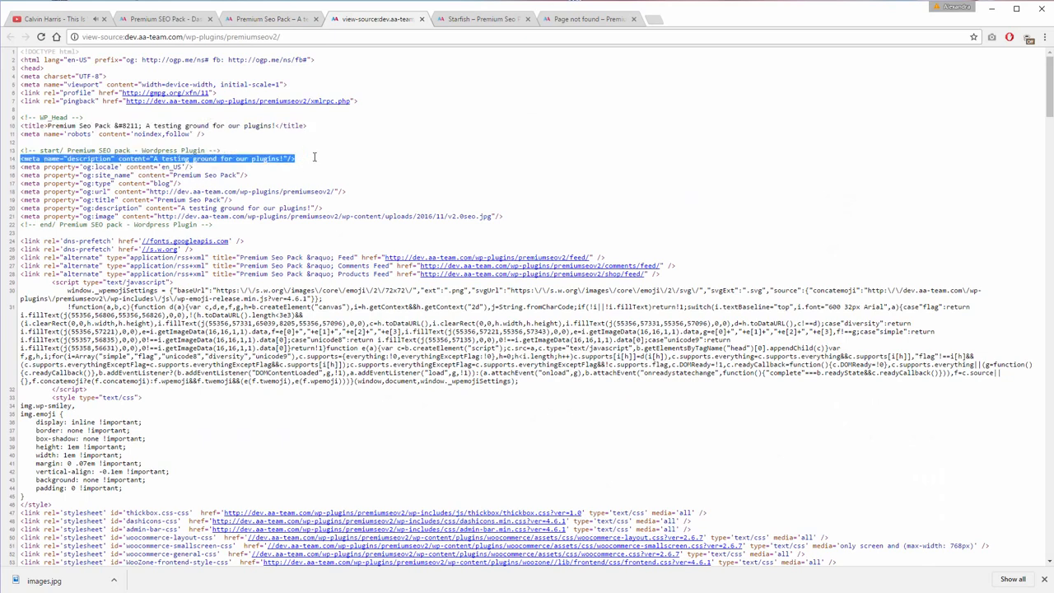
mouse_move(257, 180)
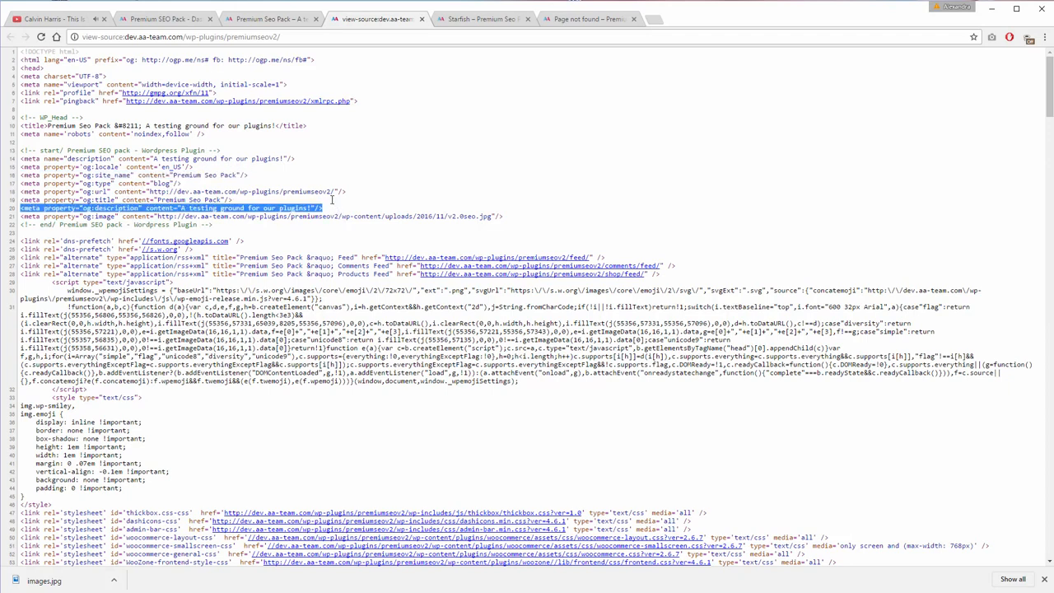
click(520, 218)
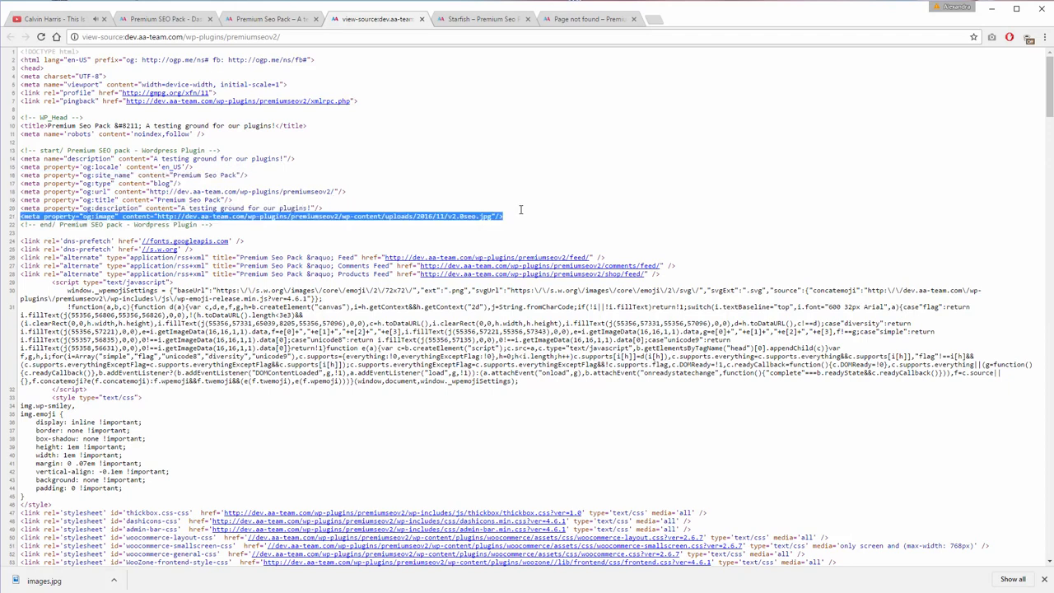